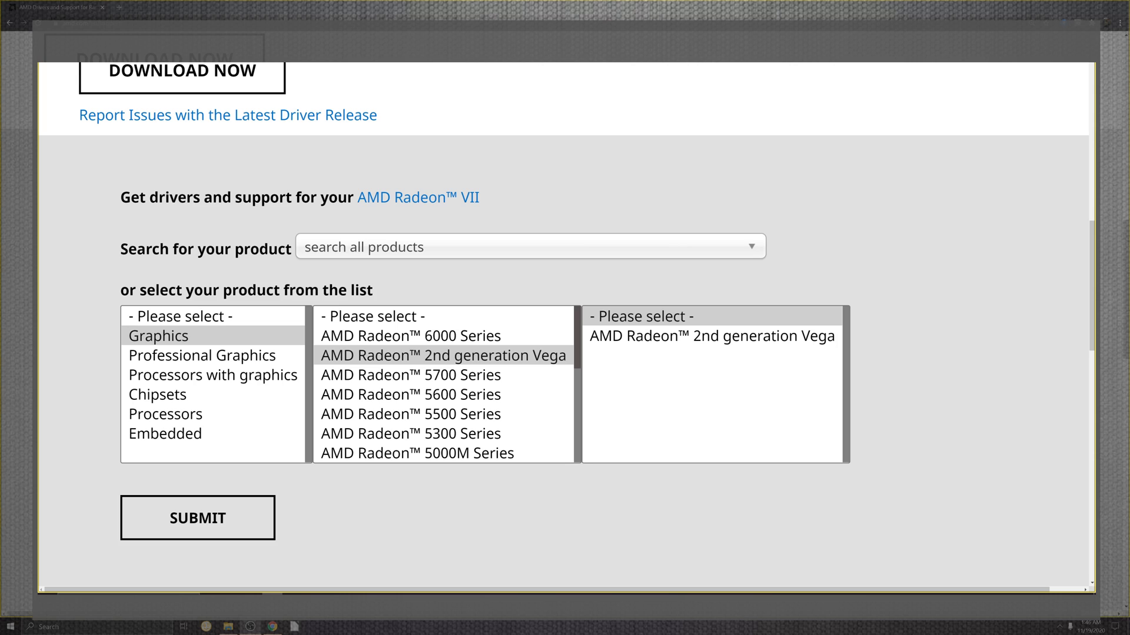
- Choose the Radeon 2nd generation Vega family and the AMD Radeon VII product
click(712, 335)
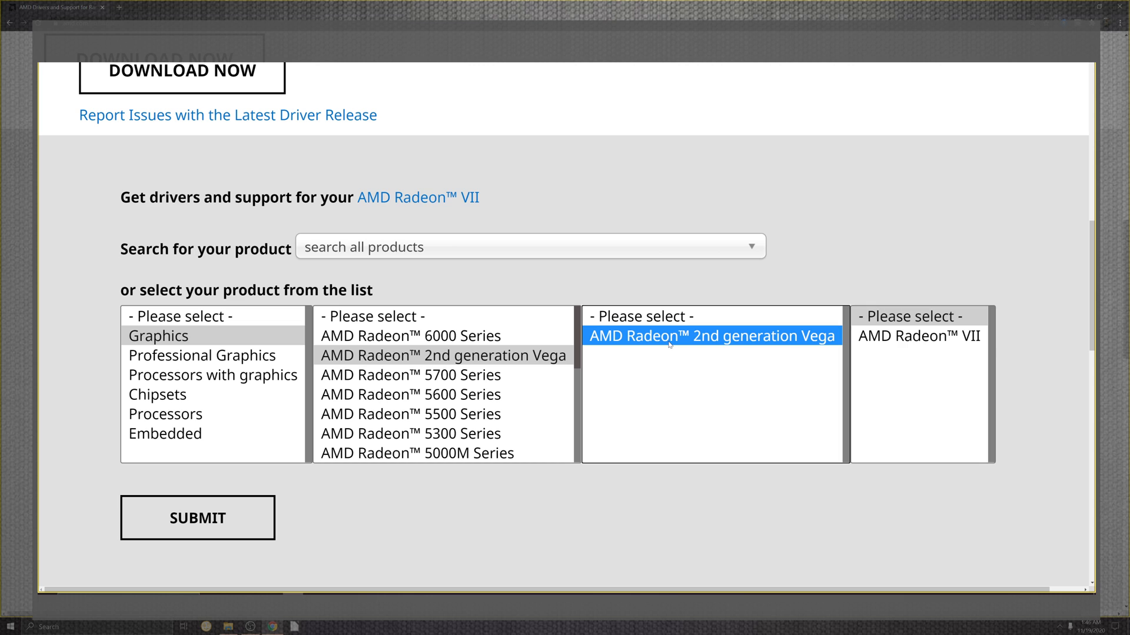
click(917, 335)
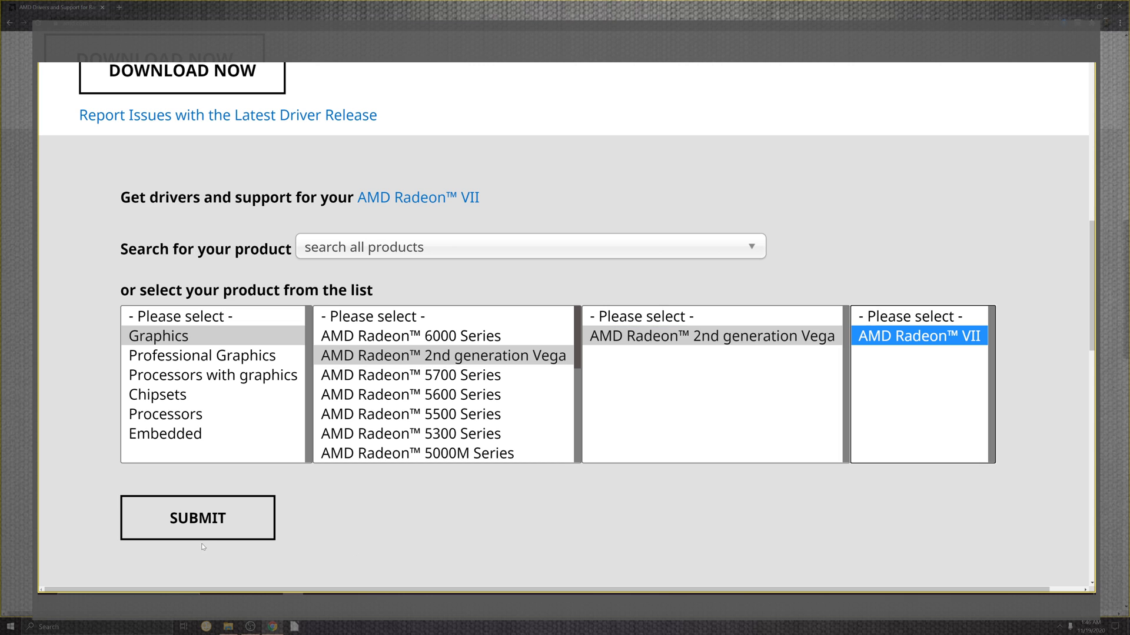
- Submit to the Radeon VII drivers page and expand Windows 10 64-Bit to the 20.11.2 Optional entry
click(198, 517)
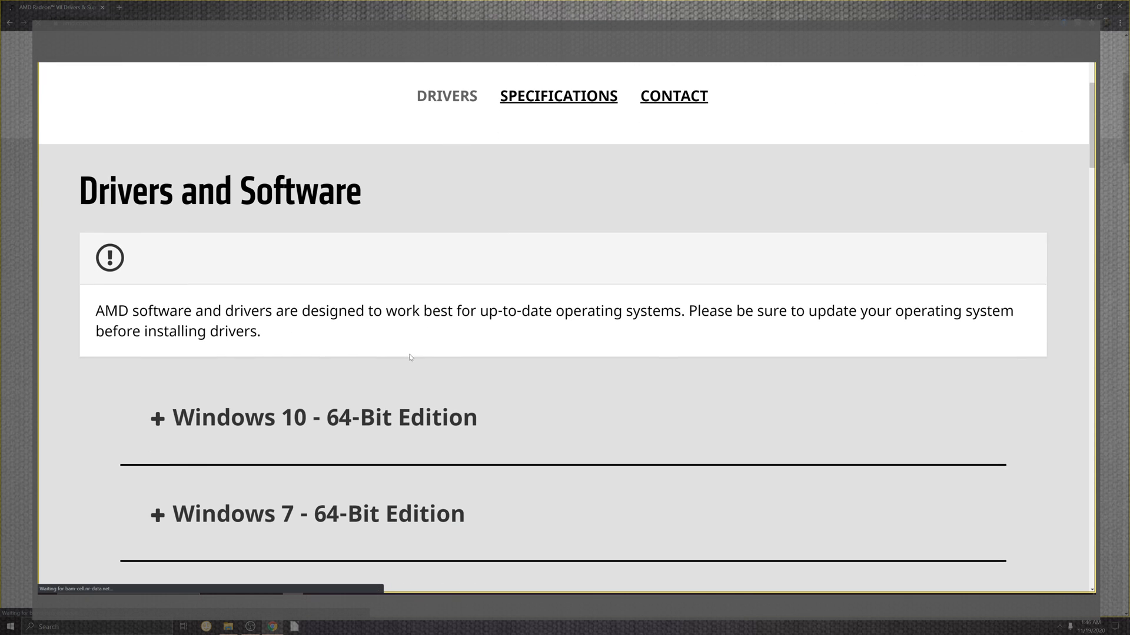
click(312, 417)
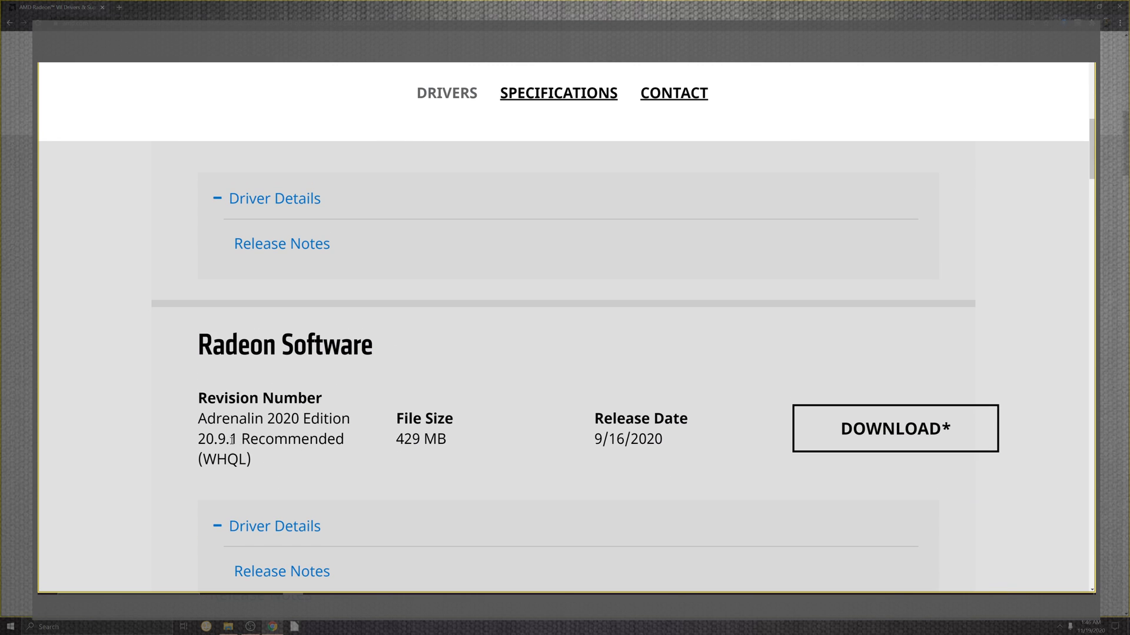
double_click(219, 438)
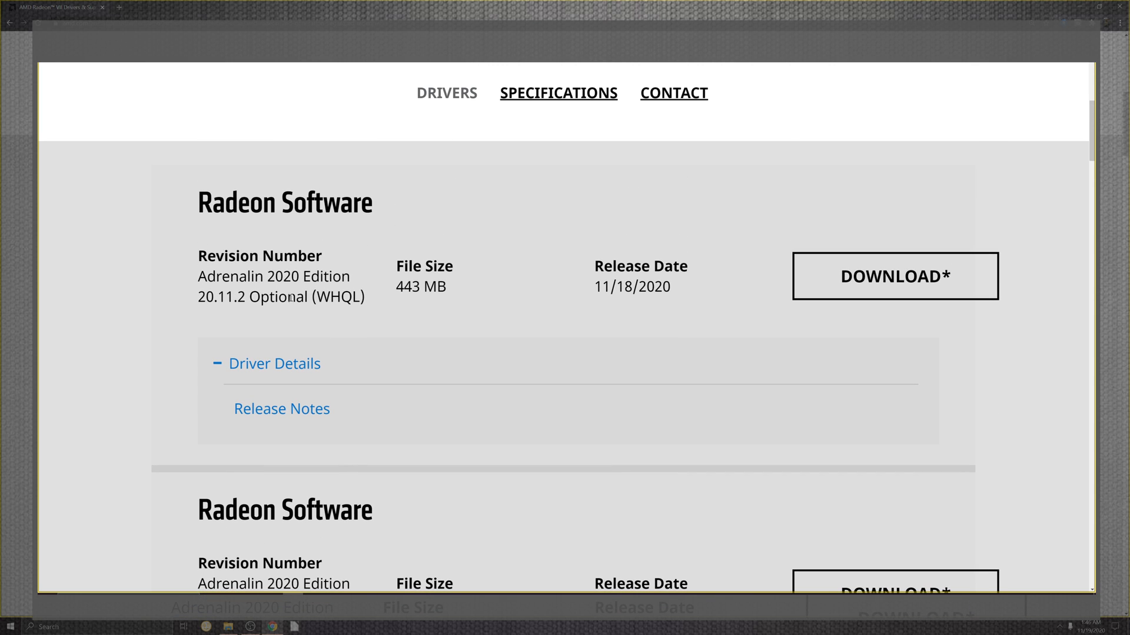
mouse_move(304, 320)
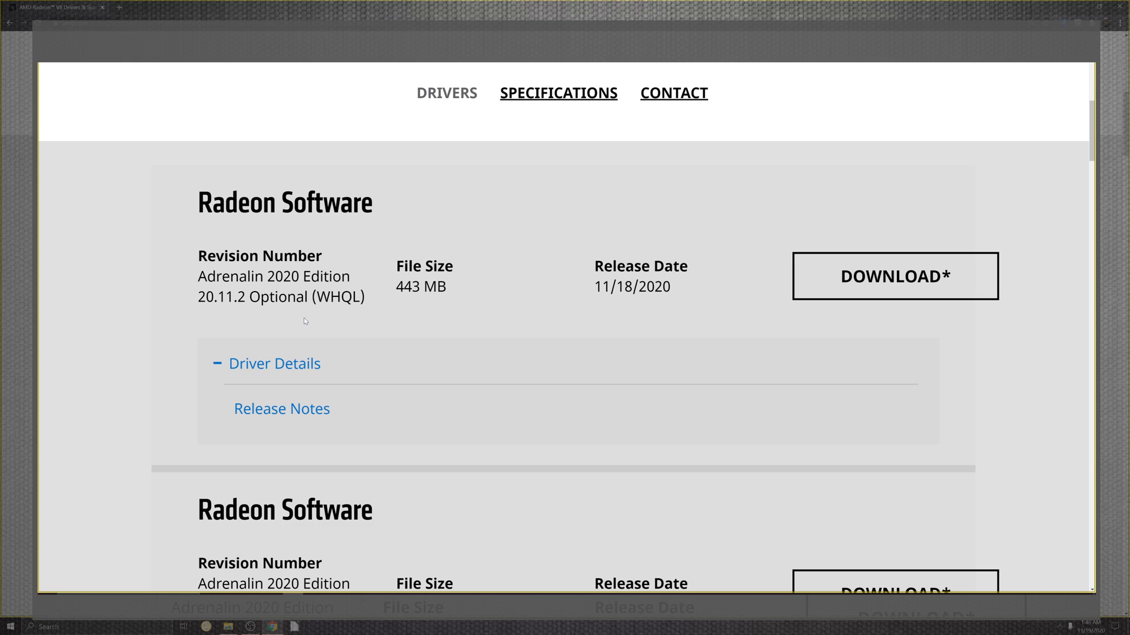
mouse_move(454, 271)
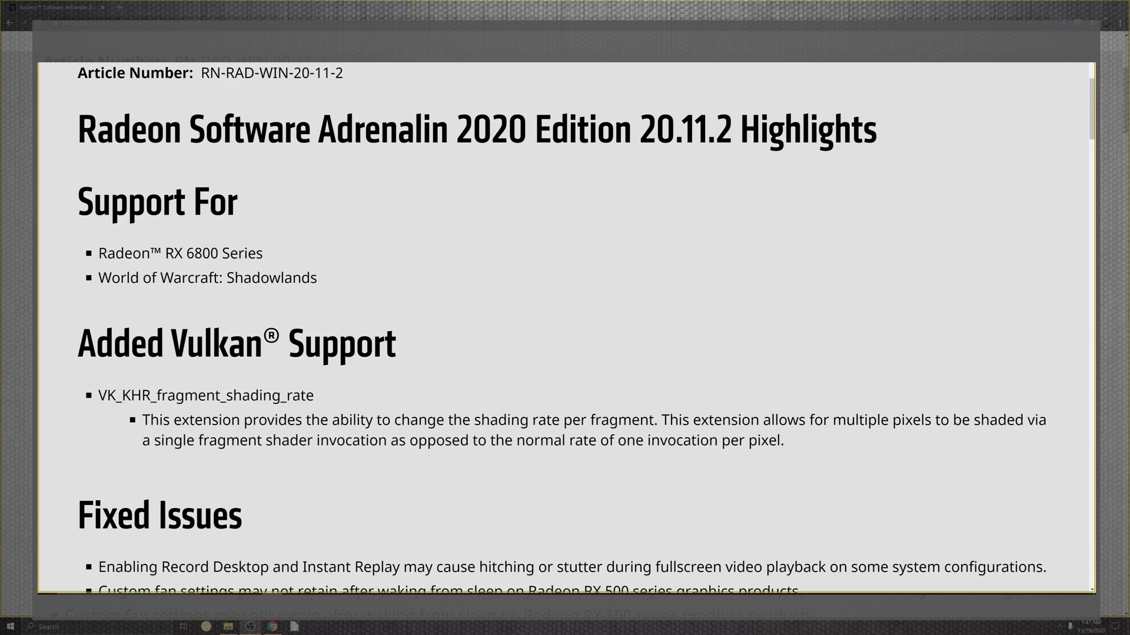
mouse_move(727, 352)
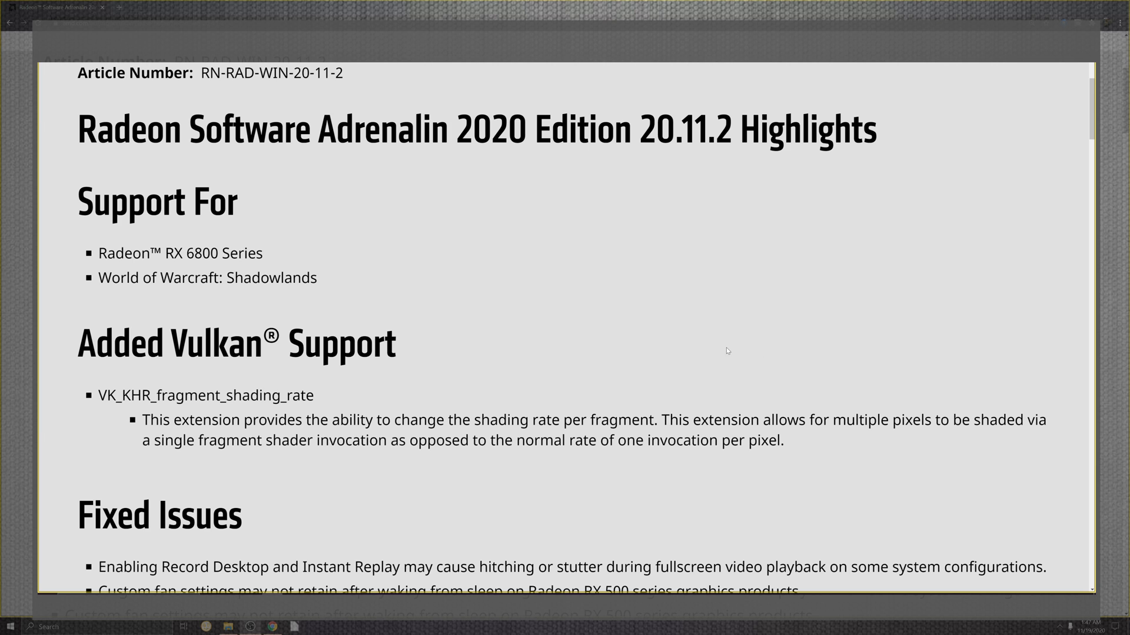
- Scroll the 20.11.2 release notes down to the Fixed Issues and Known Issues lists
scroll(down, 3)
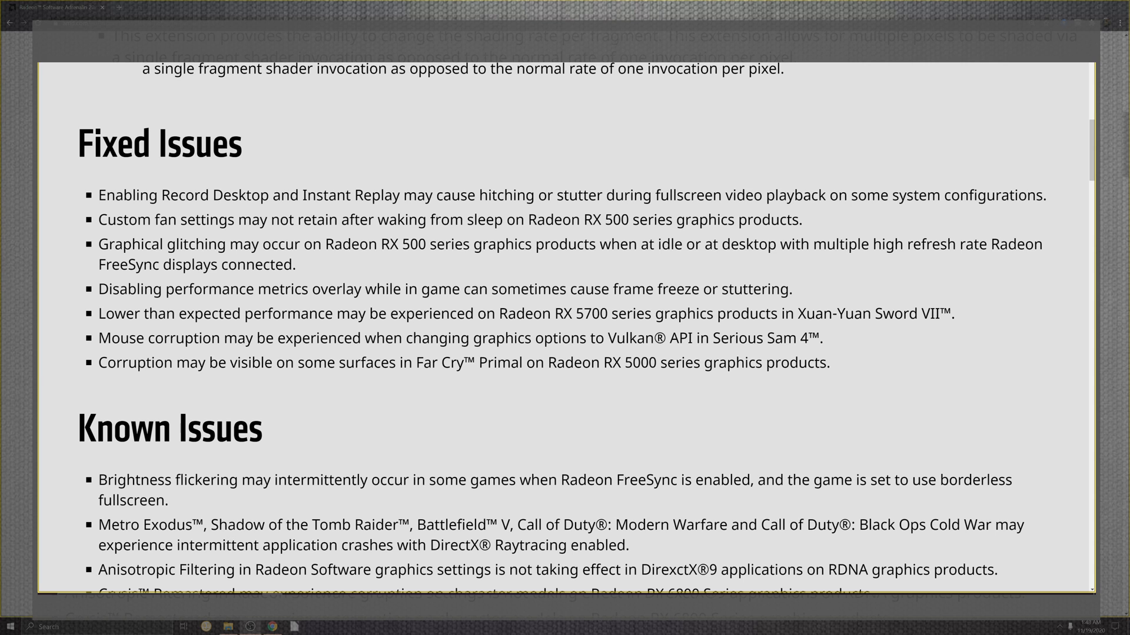
scroll(down, 3)
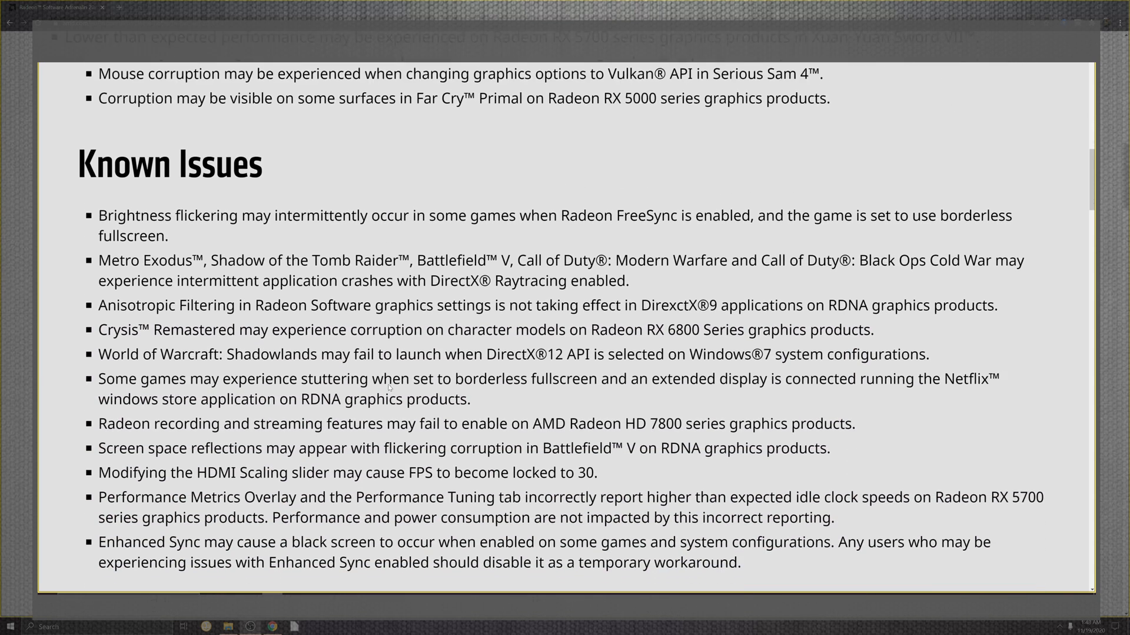